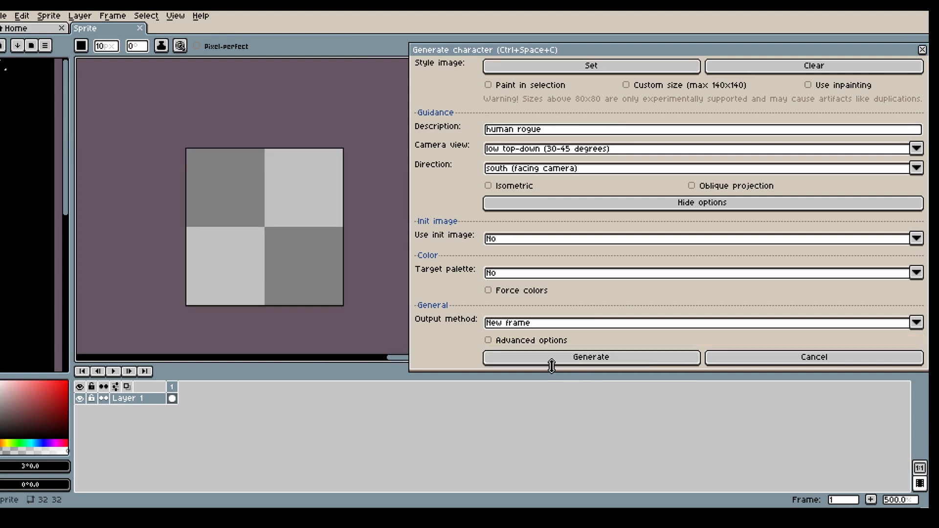
Generate the 'human rogue' character sprite onto the 32×32 canvas with PixelLab
{"action": "left_click", "coordinate": [590, 357]}
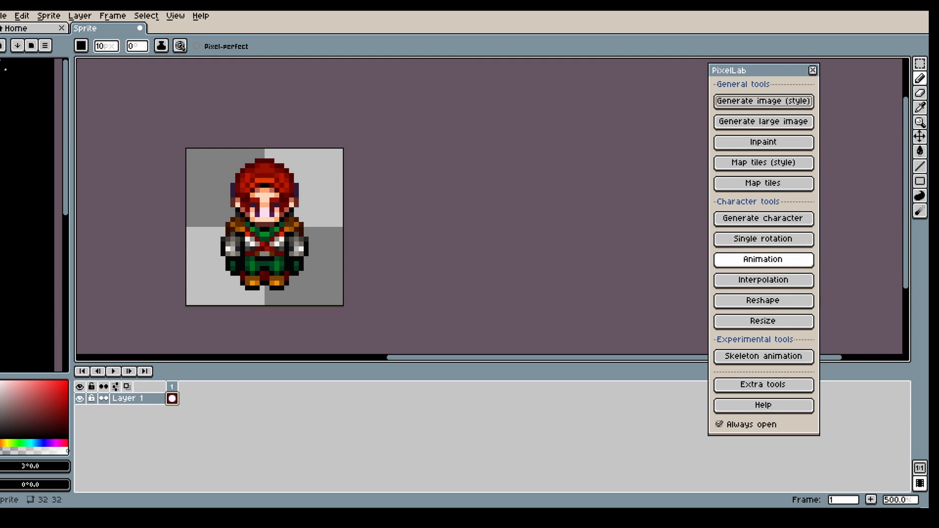
Start a PixelLab skeleton animation using the rogue sprite as reference and insert a skeleton pose
{"action": "left_click", "coordinate": [763, 356]}
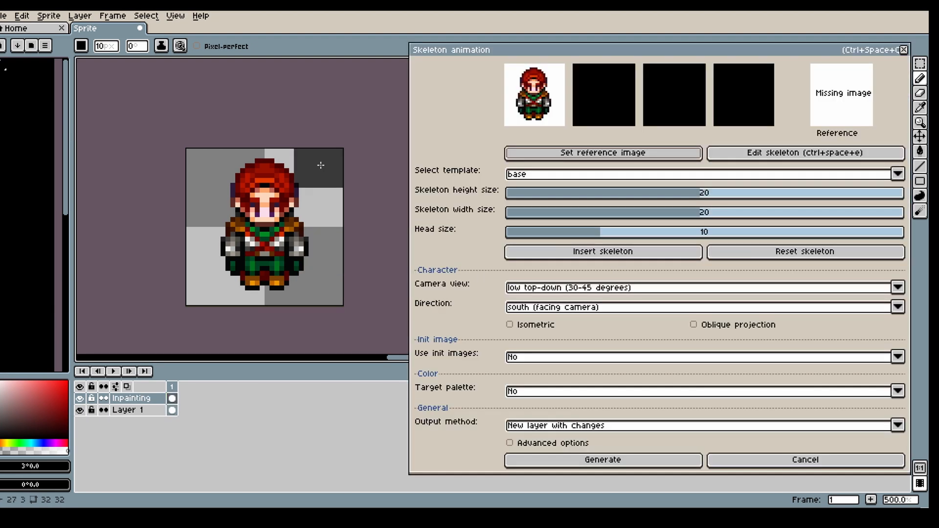
{"action": "left_click", "coordinate": [602, 252]}
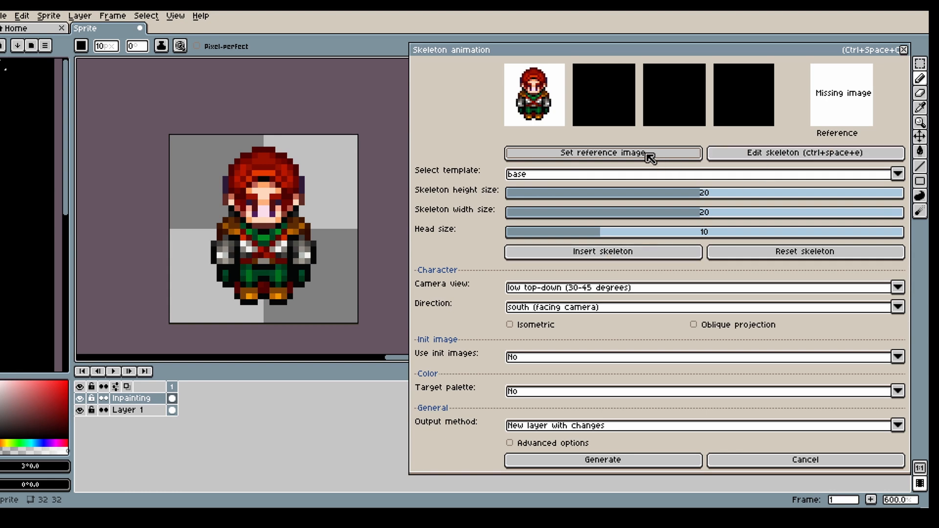
{"action": "left_click", "coordinate": [602, 153]}
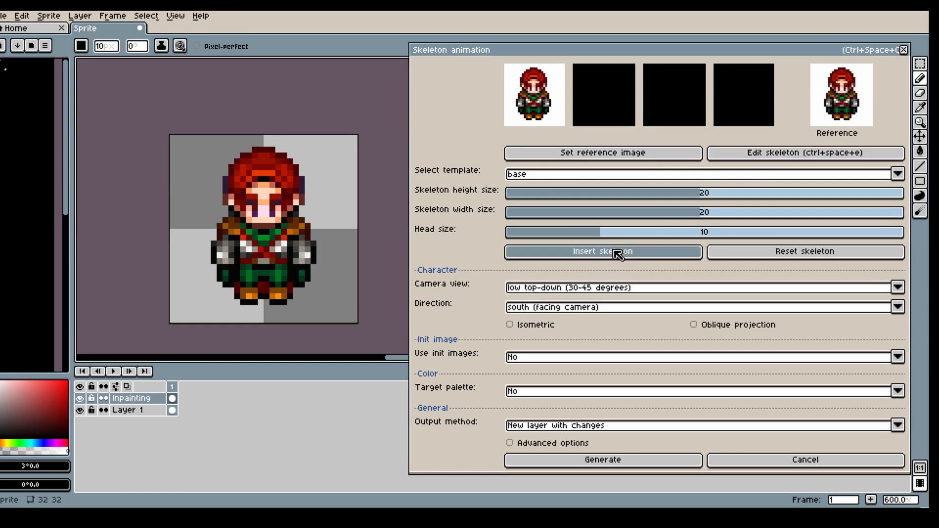
{"action": "left_click", "coordinate": [601, 251]}
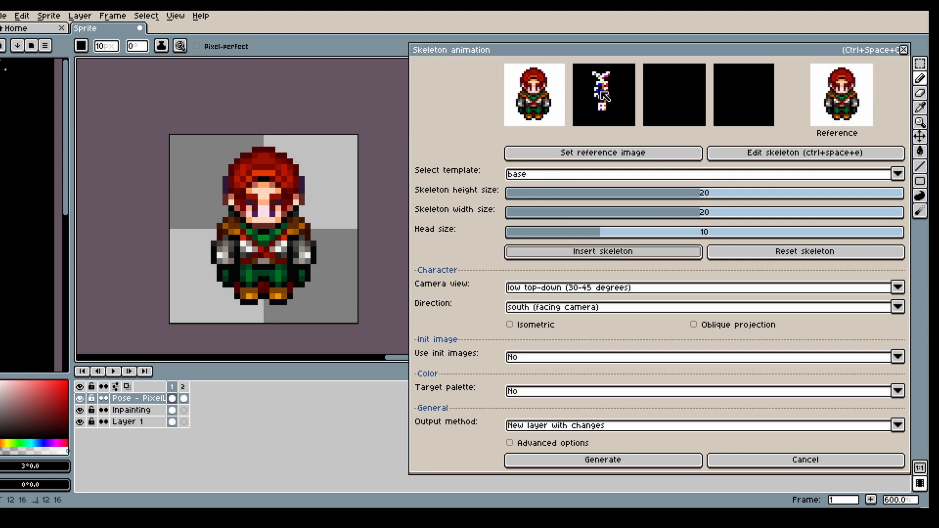
{"action": "mouse_move", "coordinate": [687, 205]}
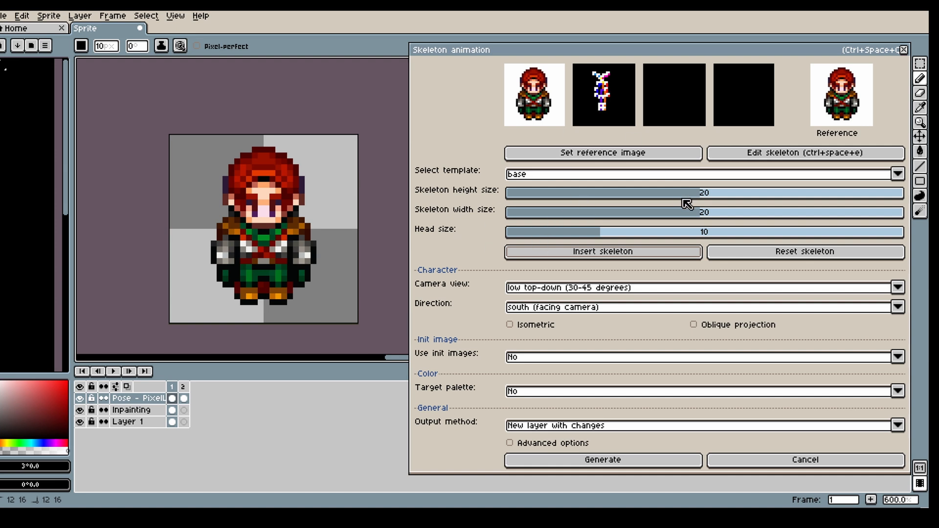
Enlarge the skeleton proportions to height 23, width 25 and head size 13
{"action": "left_click", "coordinate": [184, 387]}
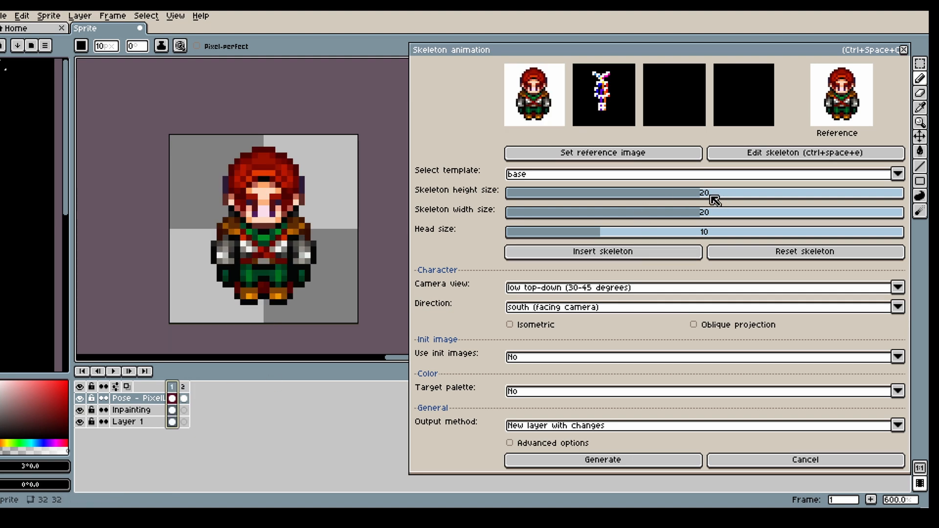
{"action": "left_click_drag", "start_coordinate": [703, 192], "coordinate": [731, 193]}
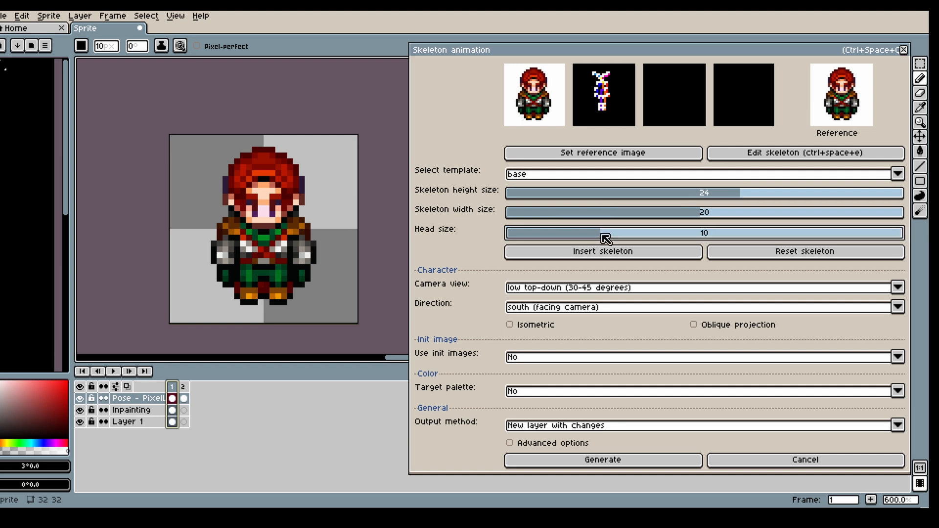
{"action": "left_click_drag", "start_coordinate": [601, 233], "coordinate": [629, 233]}
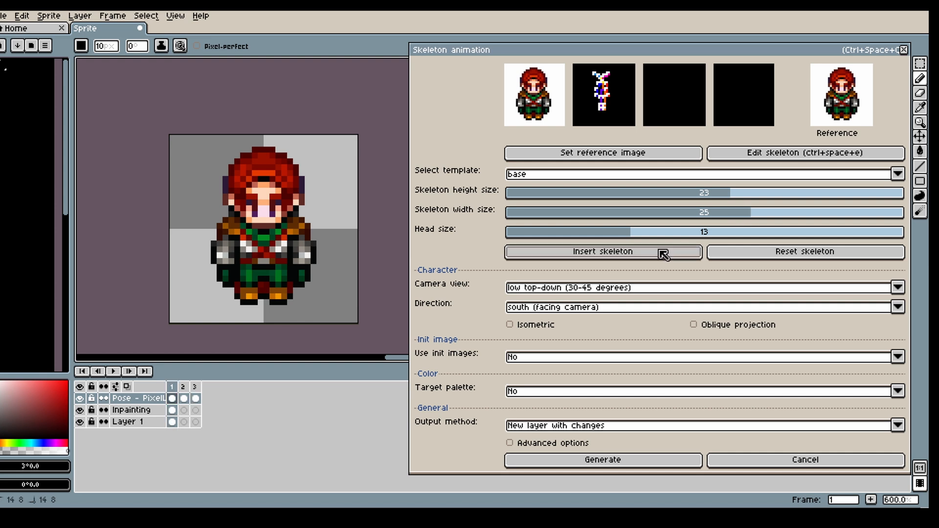
Reinsert the skeleton and set proportions to height 18, width 40 and head size 8
{"action": "left_click", "coordinate": [602, 251]}
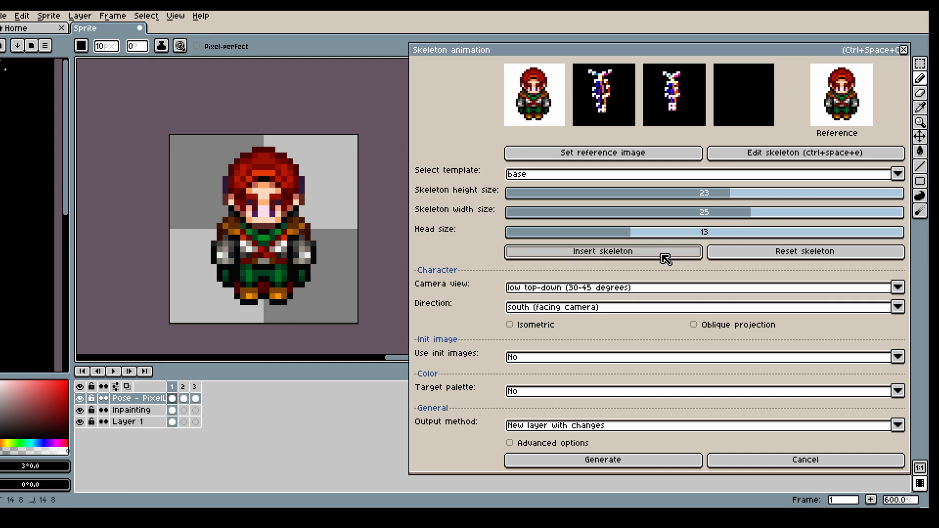
{"action": "left_click_drag", "start_coordinate": [710, 193], "coordinate": [704, 193]}
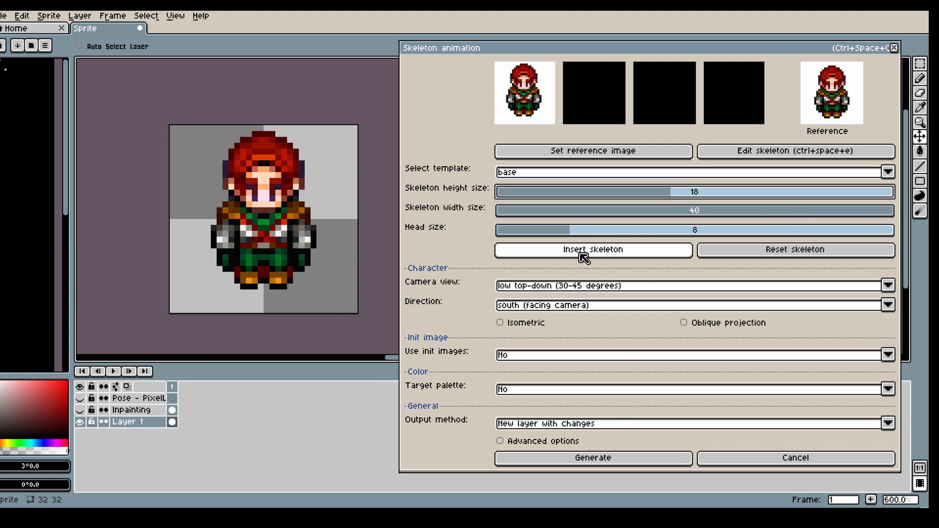
Insert walking skeleton poses on a new Pose layer and preview them across the timeline frames
{"action": "left_click", "coordinate": [591, 249]}
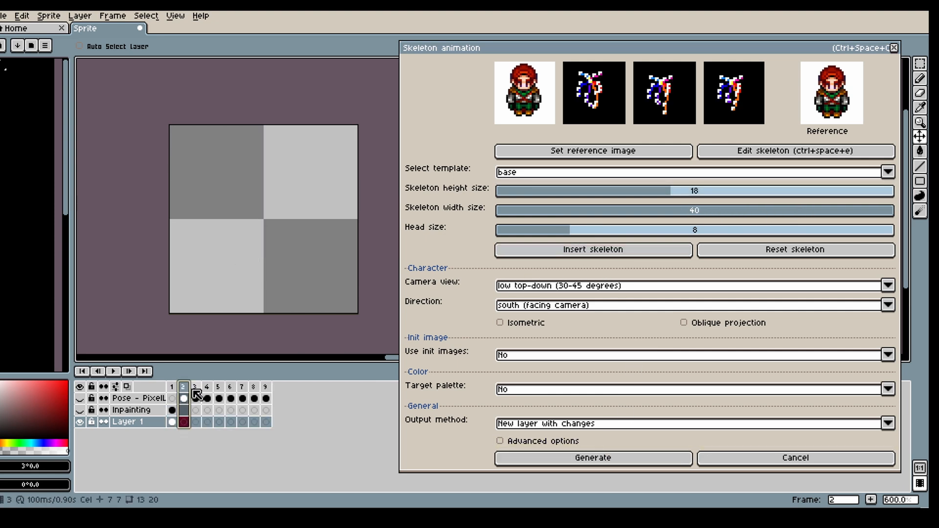
{"action": "left_click", "coordinate": [183, 387]}
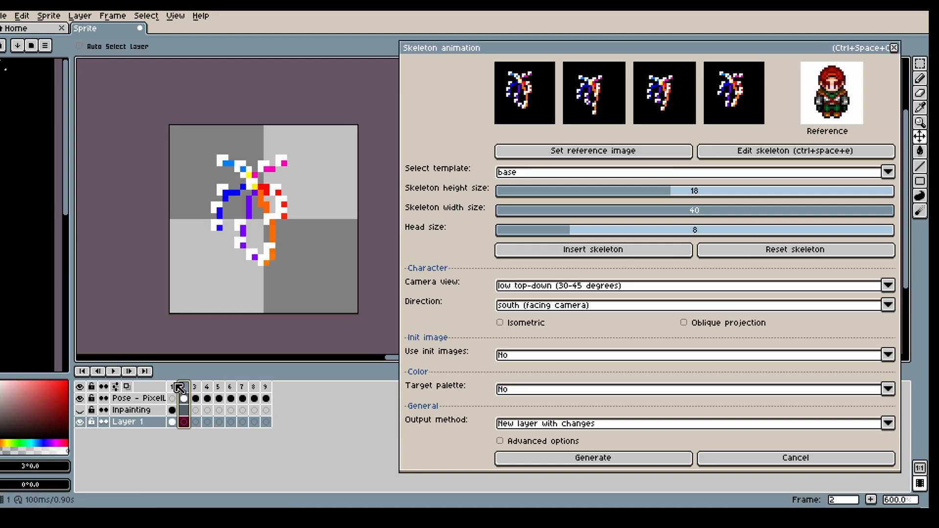
{"action": "left_click", "coordinate": [188, 399]}
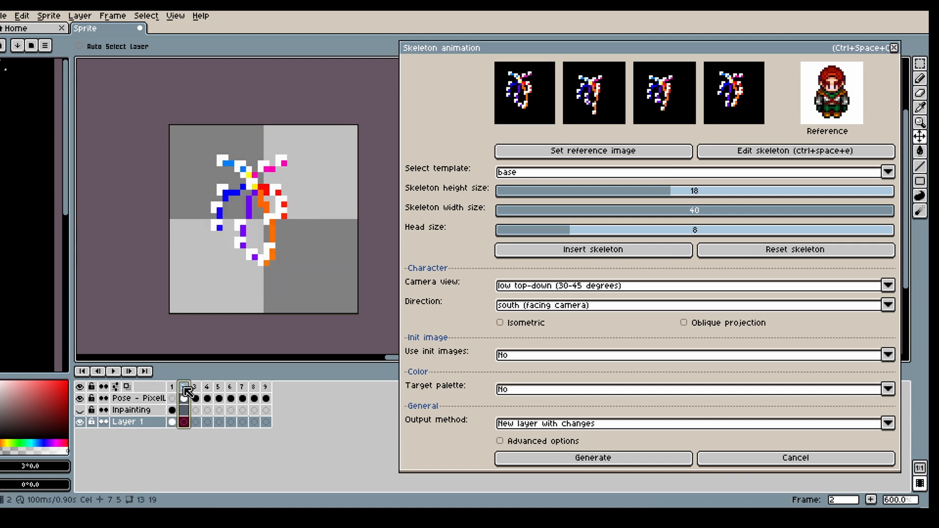
{"action": "left_click", "coordinate": [184, 386]}
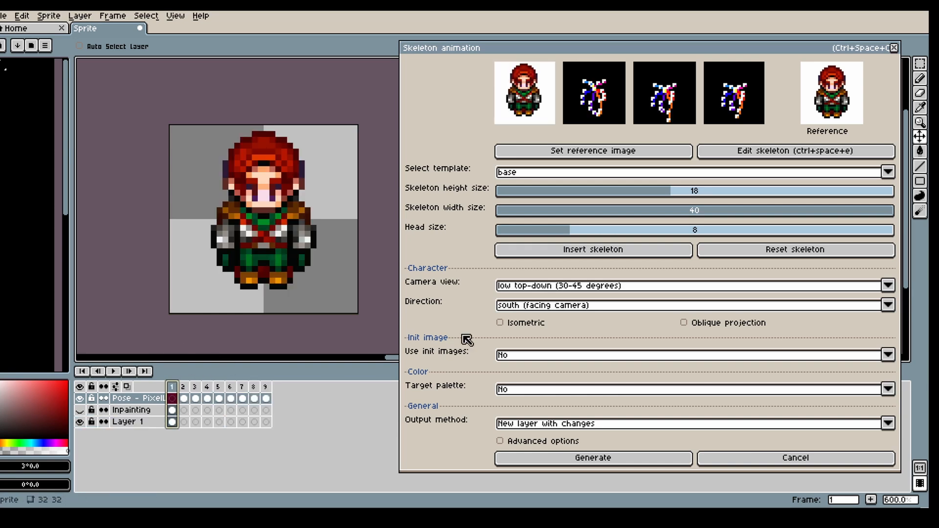
{"action": "left_click", "coordinate": [173, 390]}
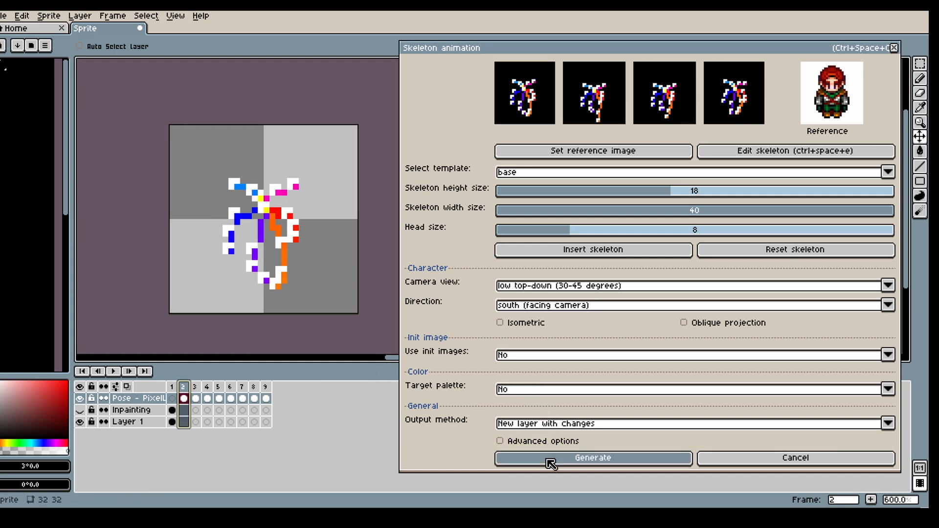
Generate the walking animation frames and hide the Inpainting and Pose - PixelLab layers
{"action": "left_click", "coordinate": [592, 457]}
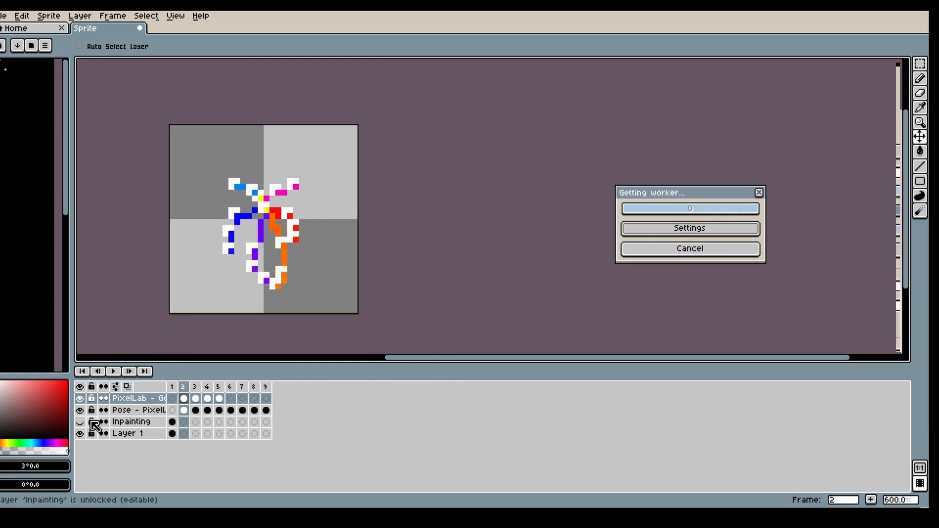
{"action": "left_click", "coordinate": [79, 421]}
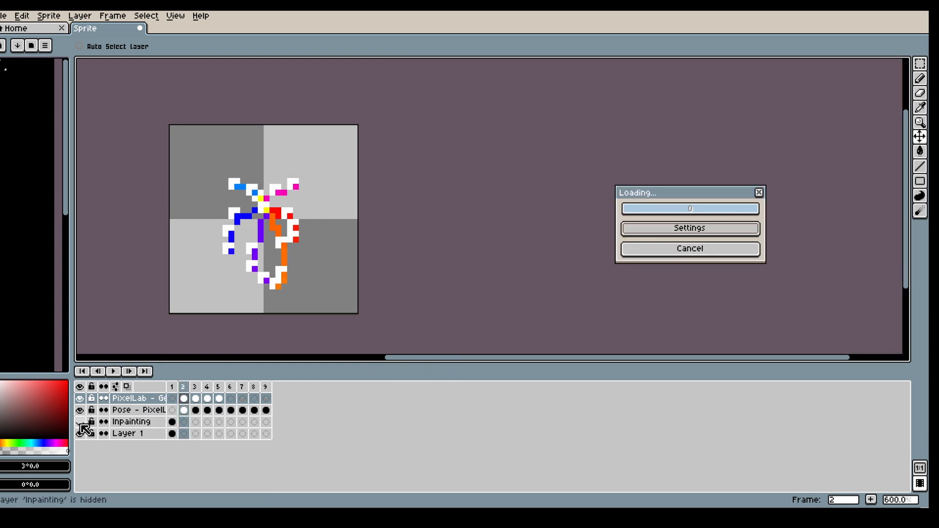
{"action": "left_click", "coordinate": [79, 410]}
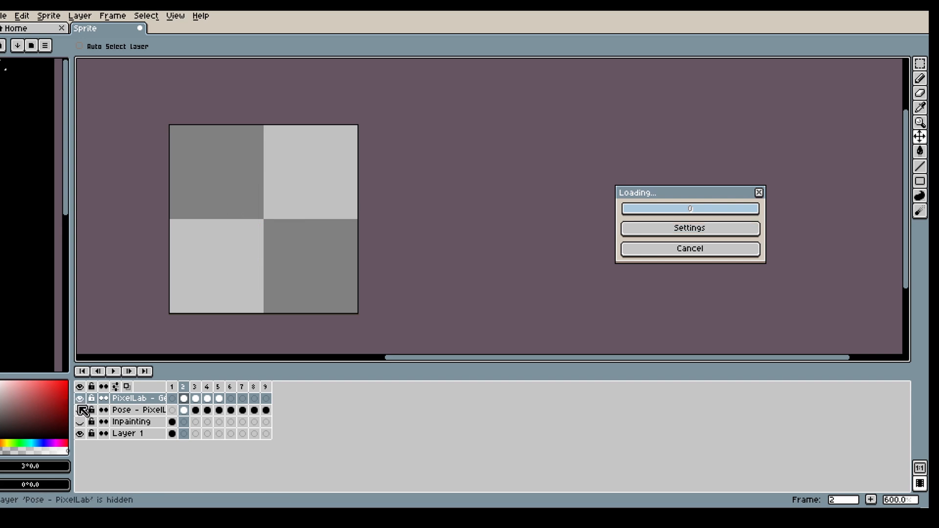